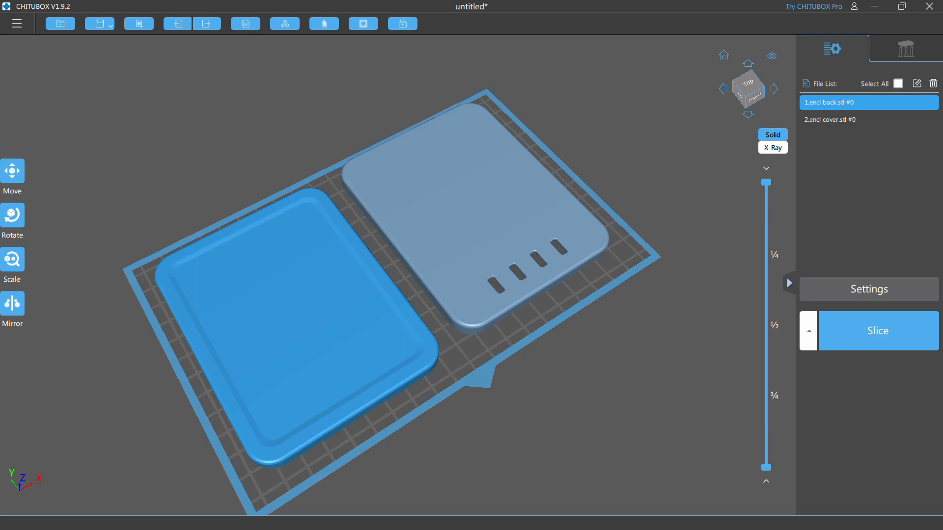
# Step: Slice the two upright, supported enclosure parts into a 539-layer, 71.13 ml job
pyautogui.click(877, 331)
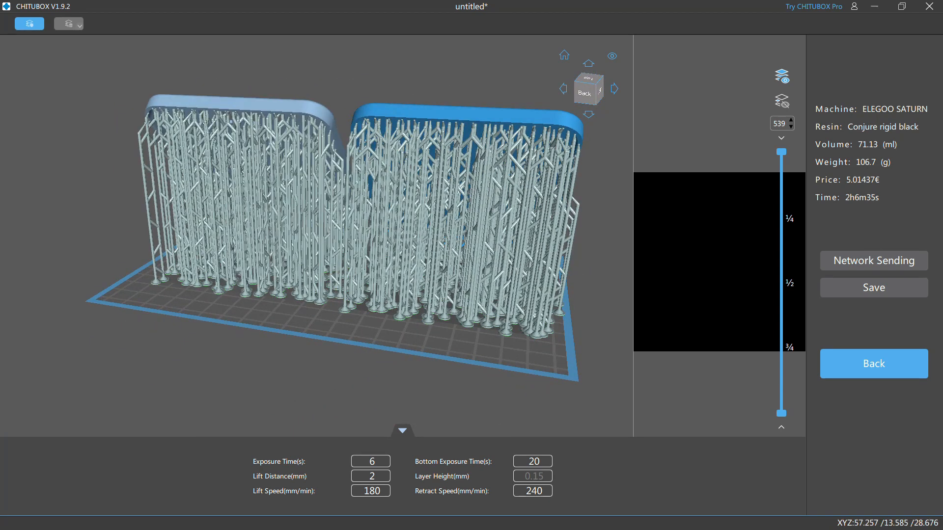
# Step: Orbit the unsupported upright part to inspect it before re-slicing at 25.87 ml
pyautogui.moveTo(360, 210); pyautogui.dragTo(241, 180)
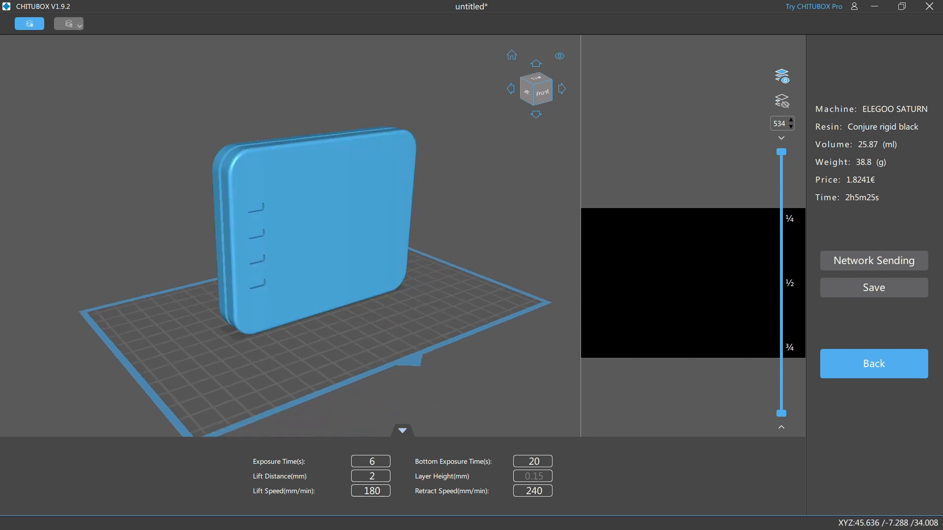
pyautogui.moveTo(312, 241); pyautogui.dragTo(289, 234)
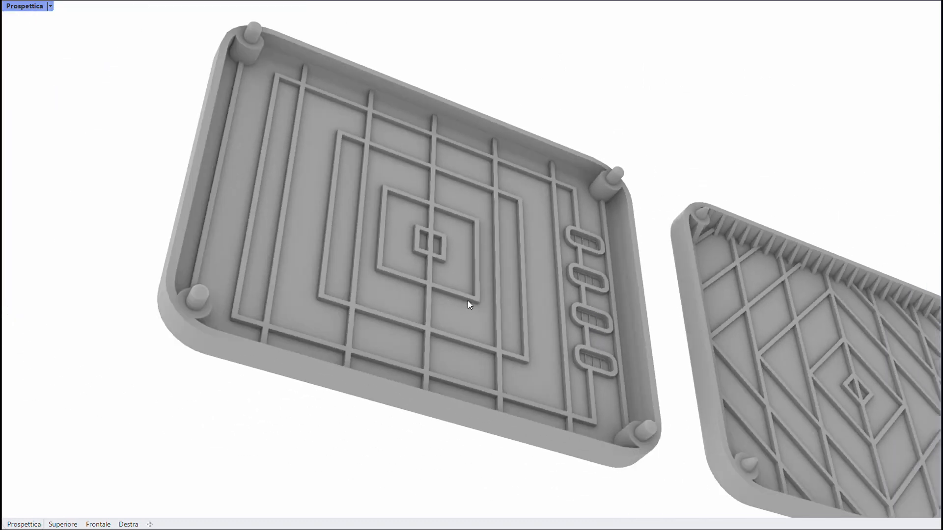
# Step: Select the square-grid enclosure half with four slots in the Perspective viewport
pyautogui.click(470, 304)
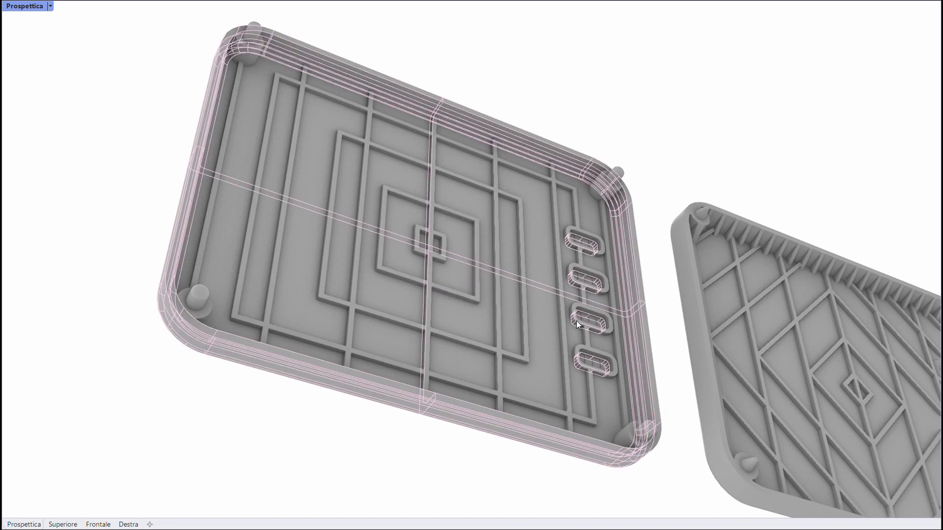